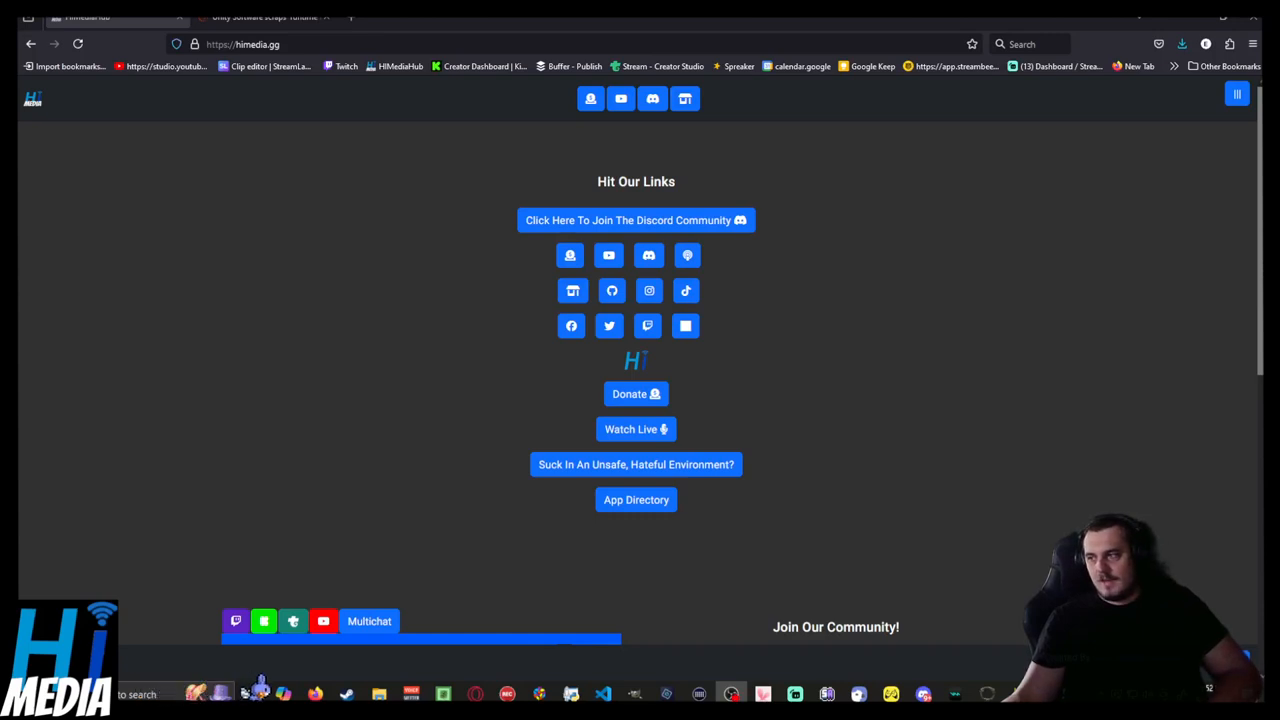
pyautogui.moveTo(877, 391)
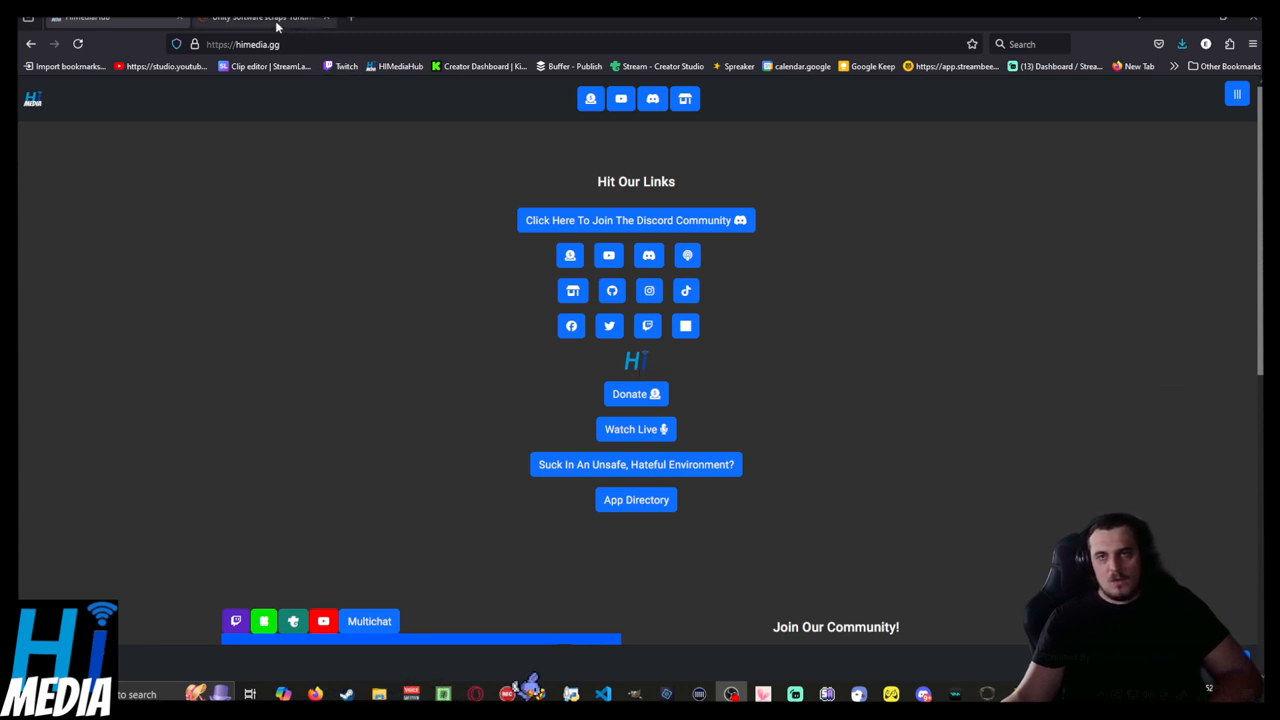
# Switch to the Reuters tab showing the Unity runtime fee article
pyautogui.click(265, 17)
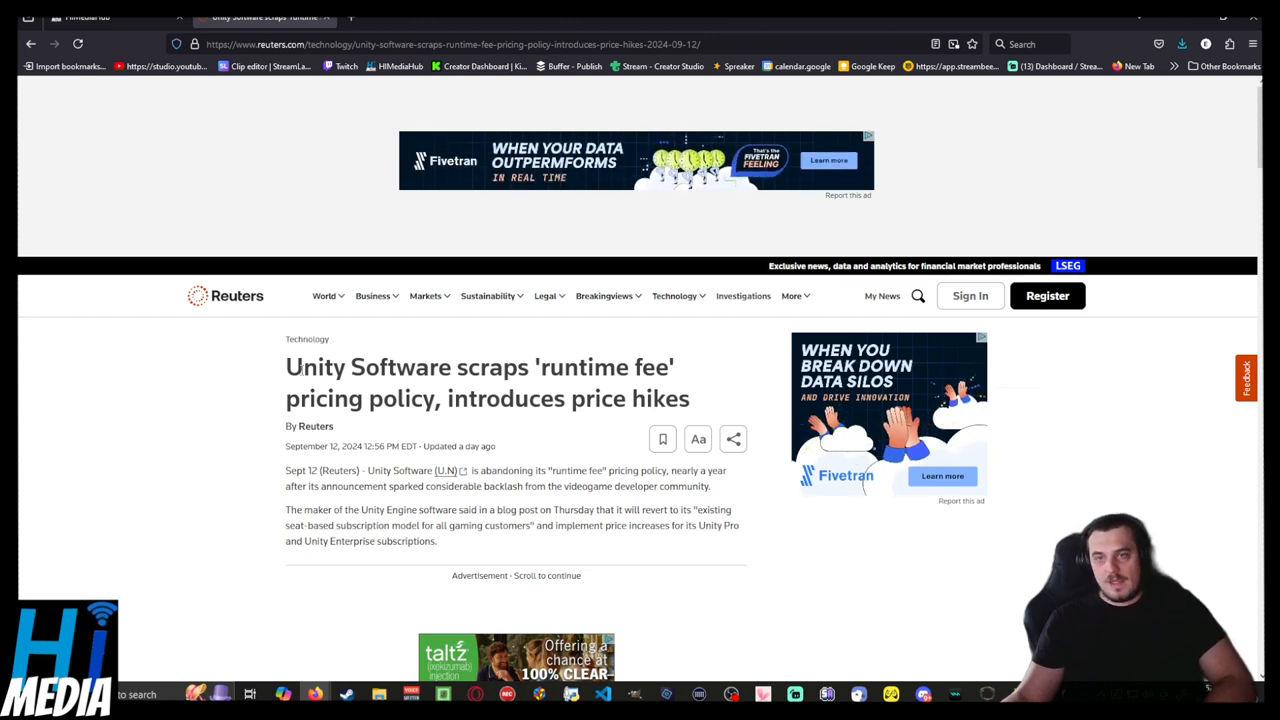
pyautogui.moveTo(303, 367); pyautogui.dragTo(670, 367)
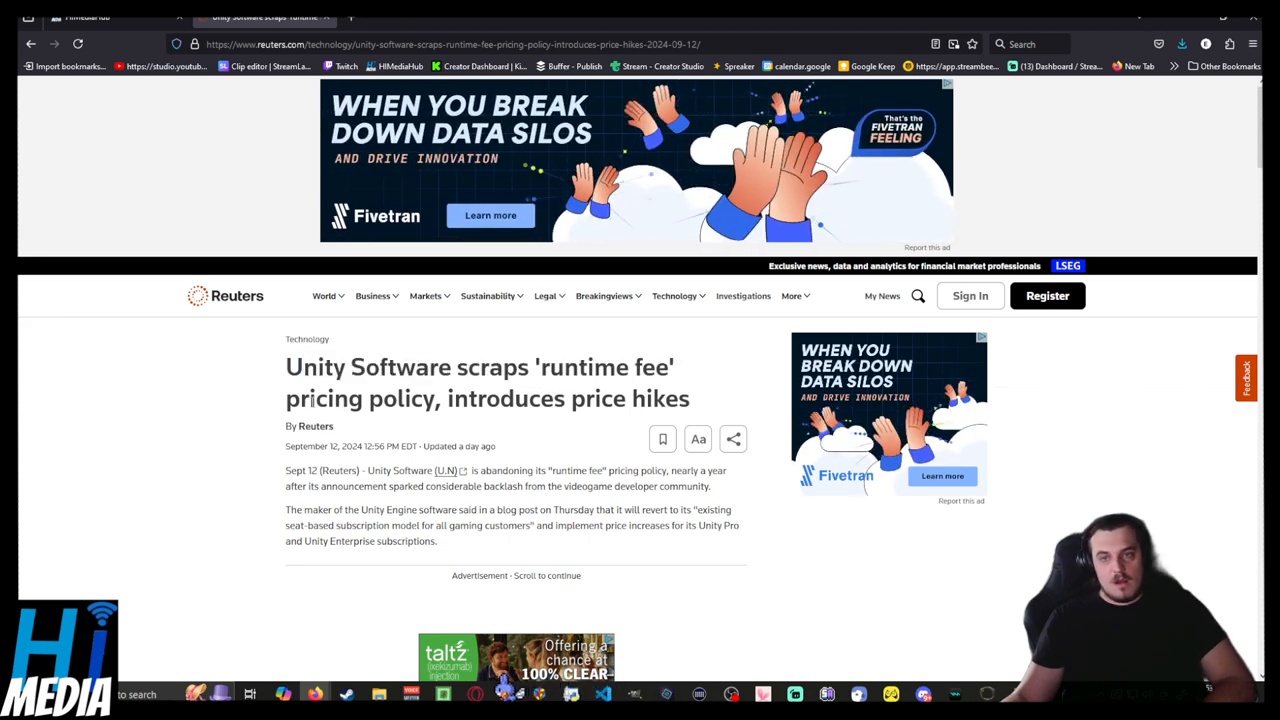
pyautogui.moveTo(447, 398); pyautogui.dragTo(688, 398)
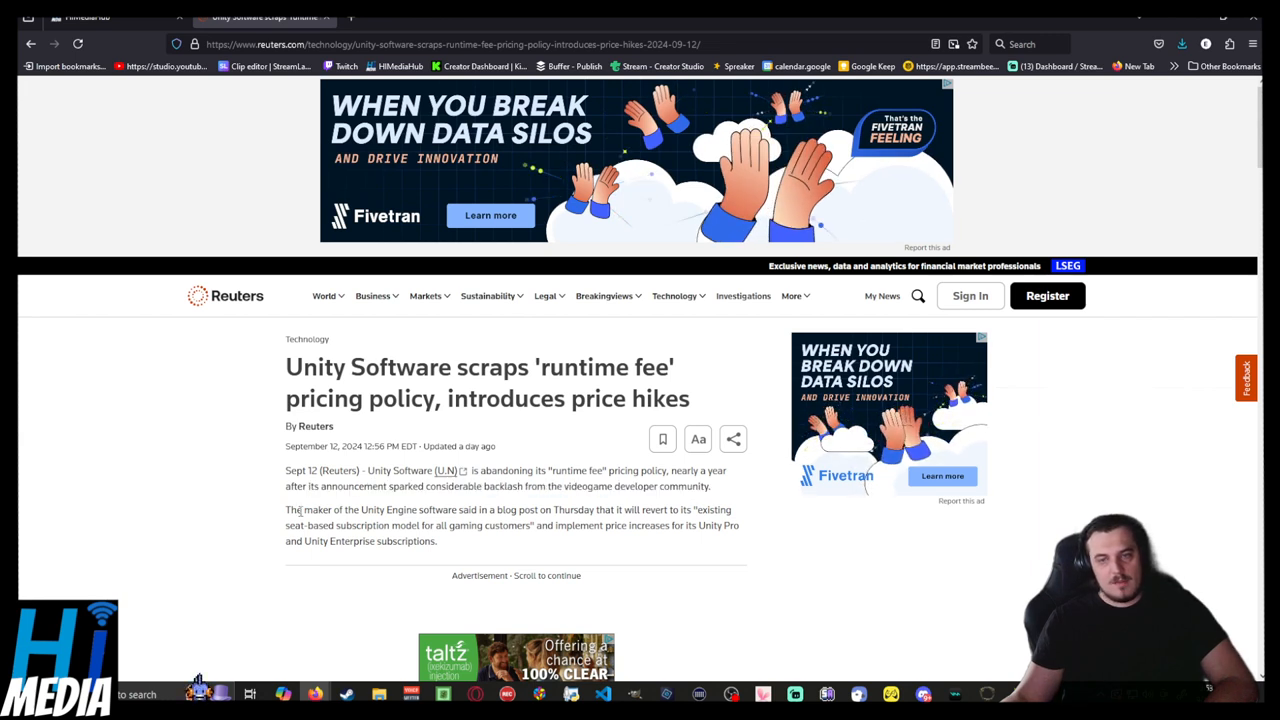
# Highlight the end of paragraph two, 'Unity Enterprise subscriptions', then scroll down slightly
pyautogui.moveTo(296, 510); pyautogui.dragTo(637, 510)
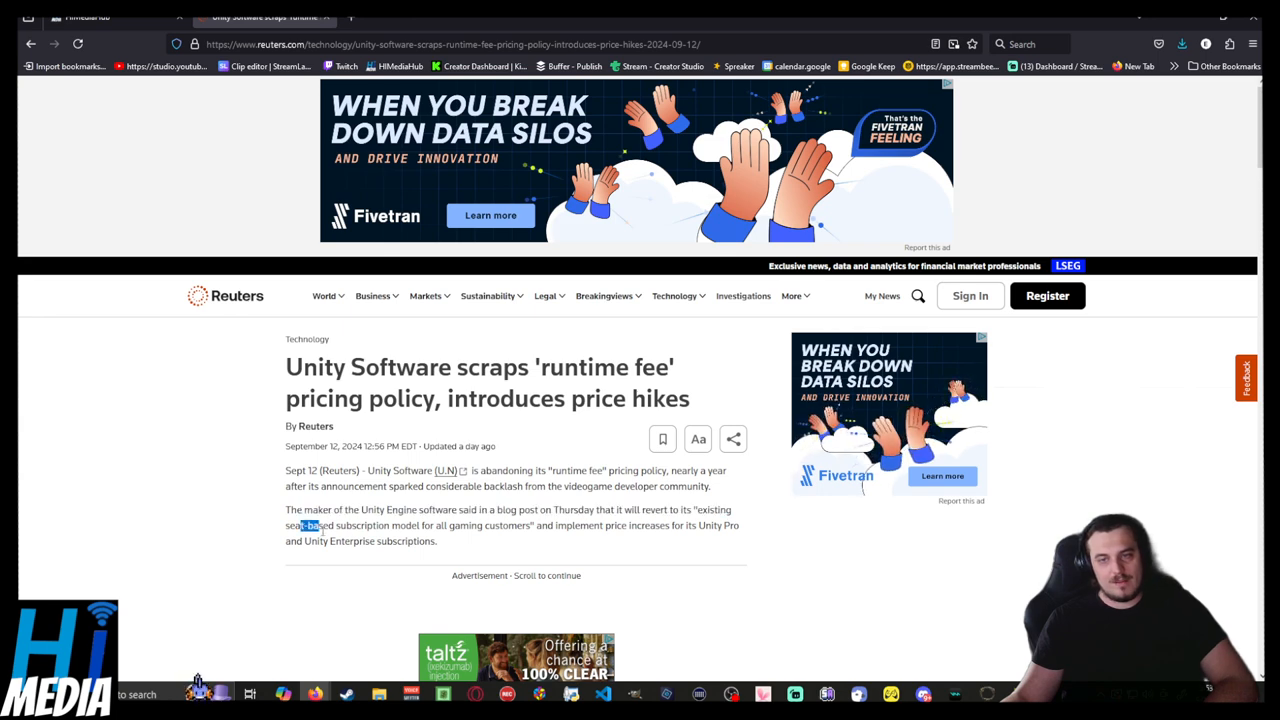
pyautogui.moveTo(307, 525); pyautogui.dragTo(527, 525)
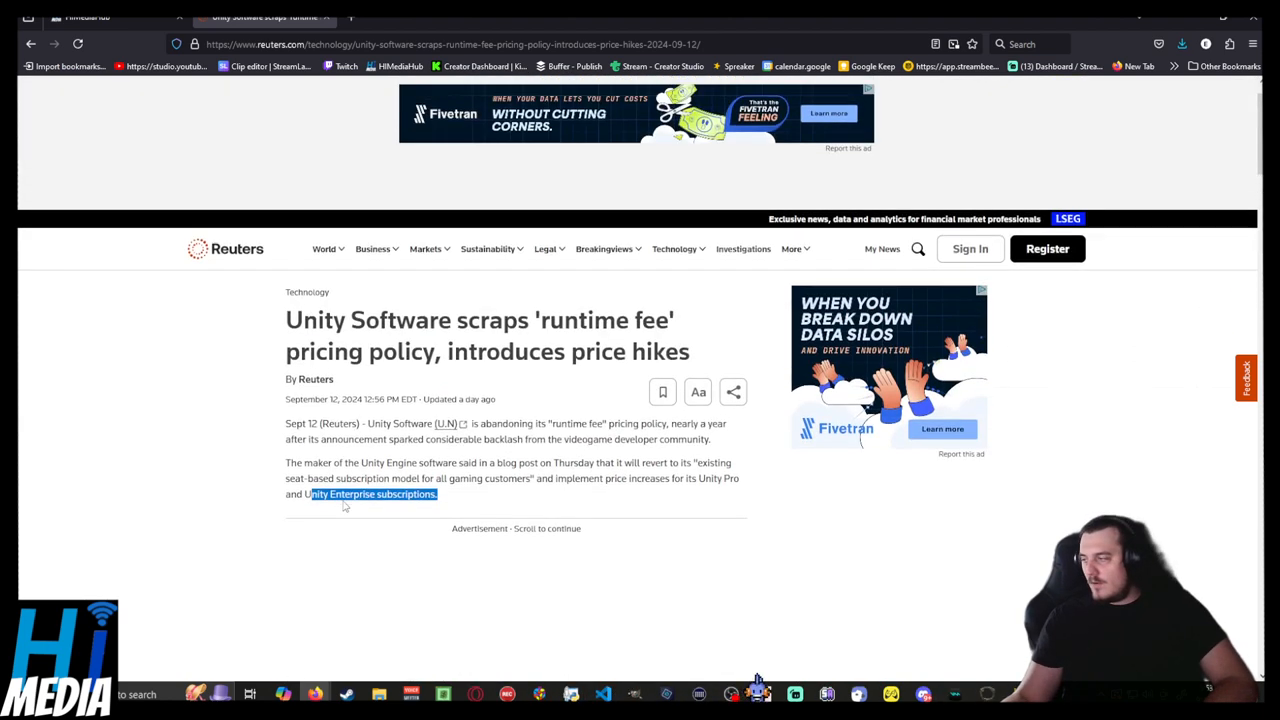
pyautogui.scroll(-3)
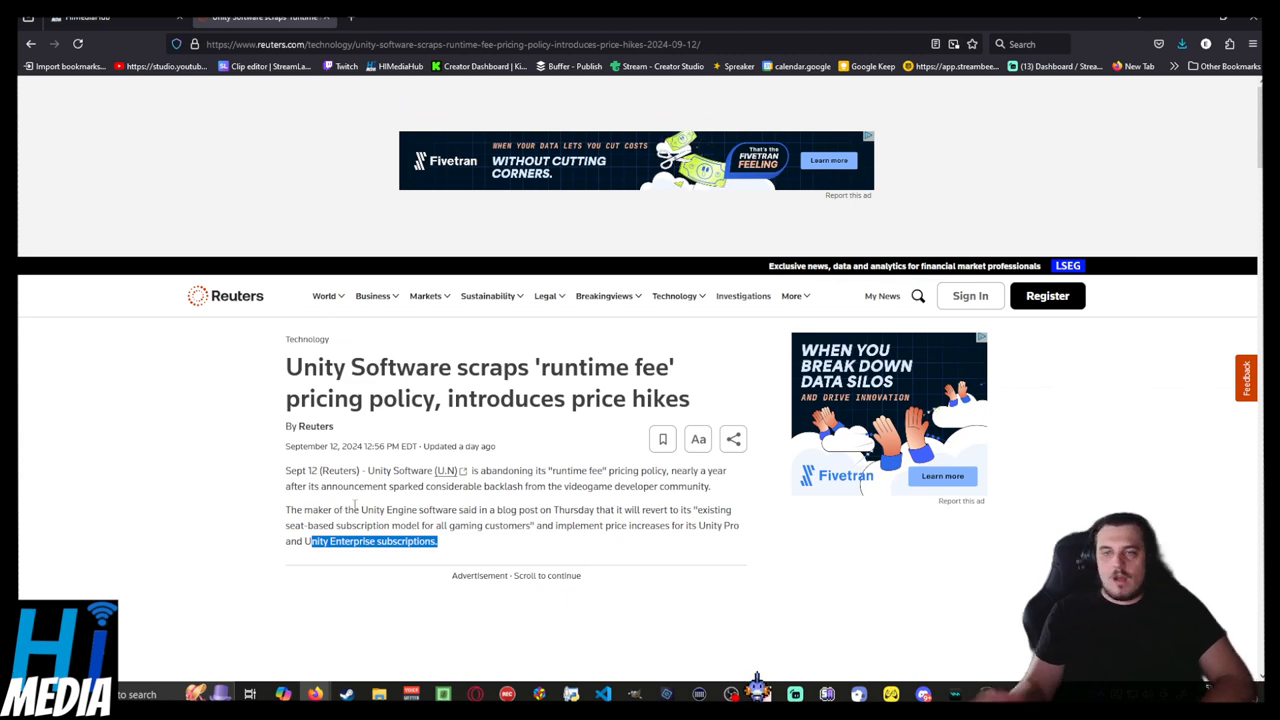